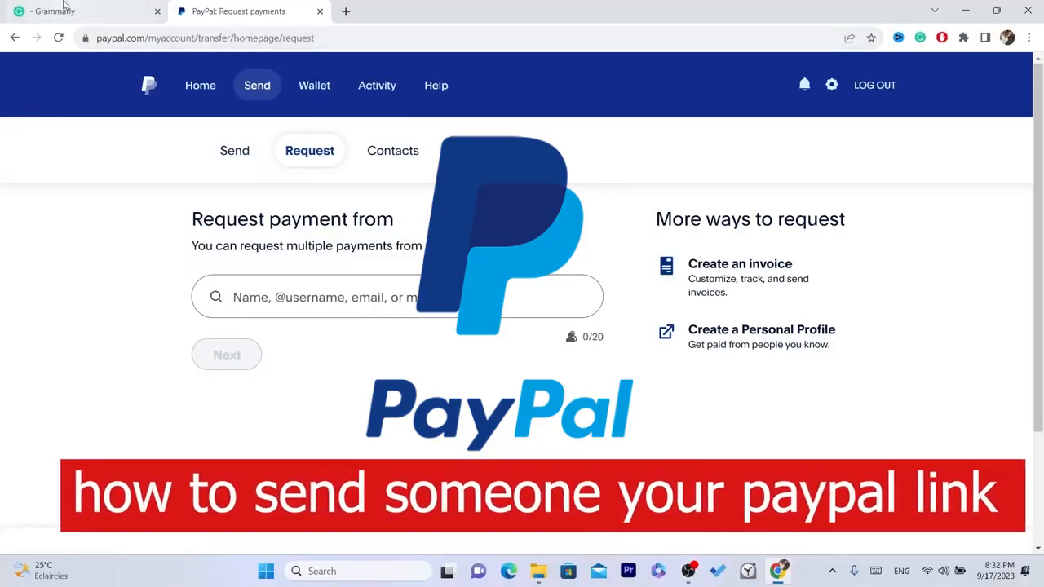
- Return to the PayPal account summary home page from the payment request page
click(203, 38)
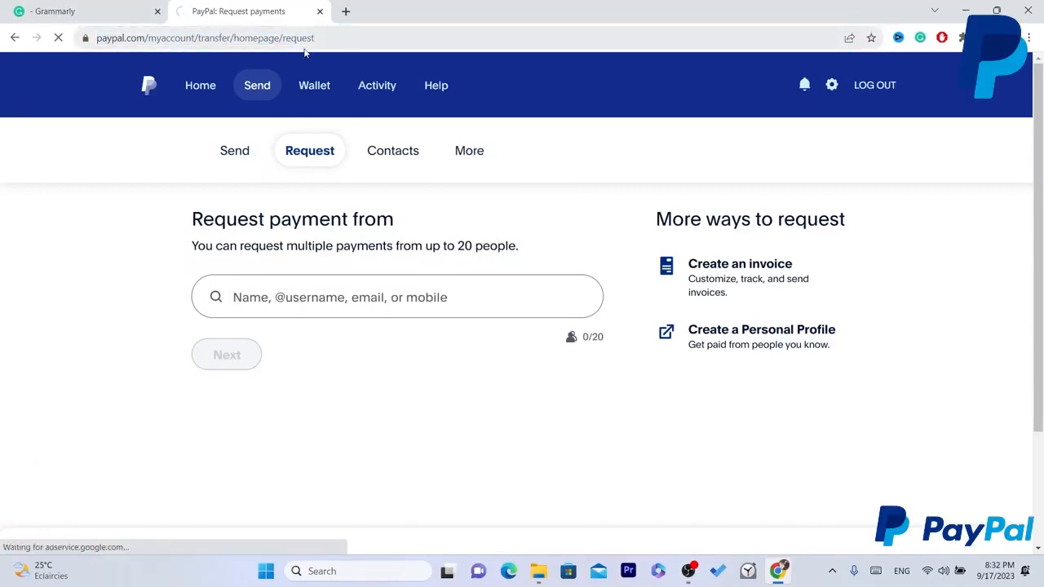
click(199, 85)
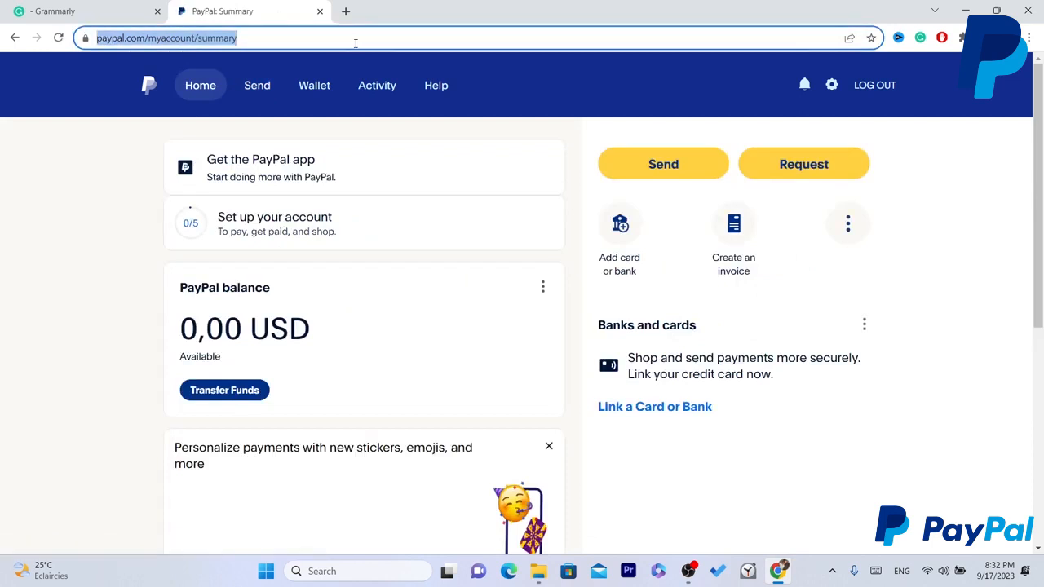
mouse_move(225, 287)
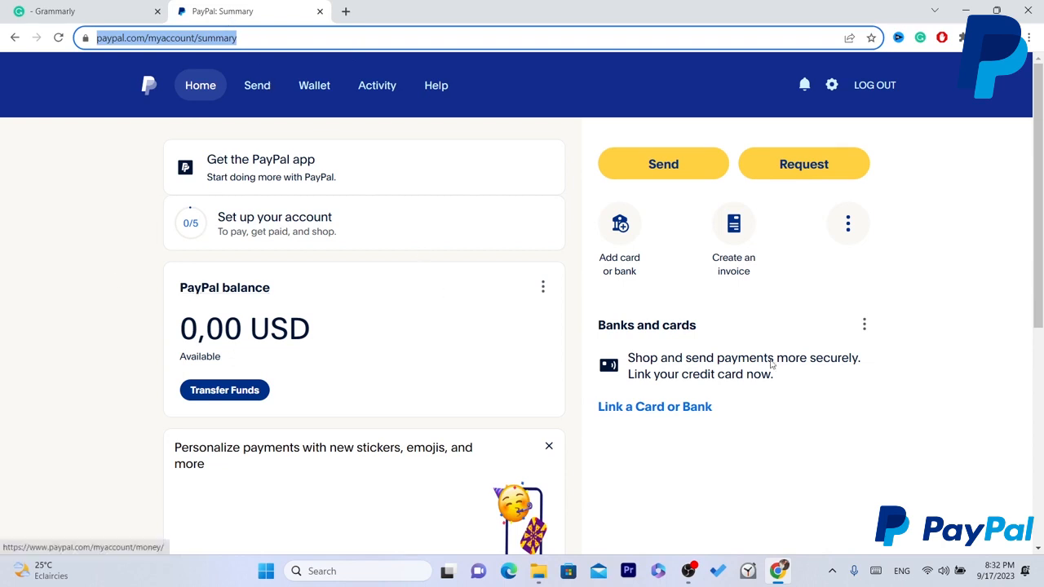
mouse_move(929, 320)
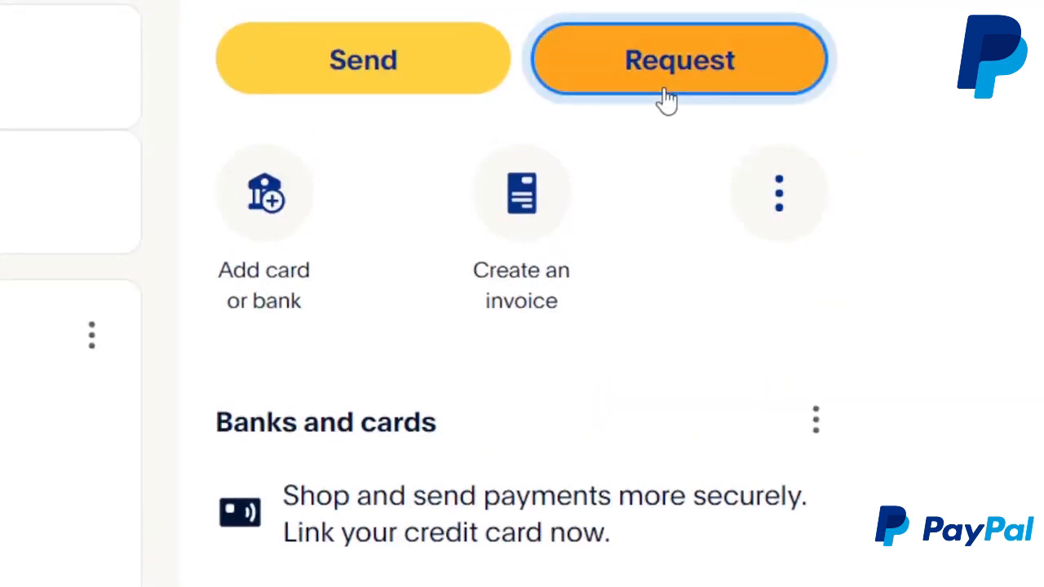
- From the Request page, start creating a personal profile to reach the PayPal.Me landing page
click(679, 59)
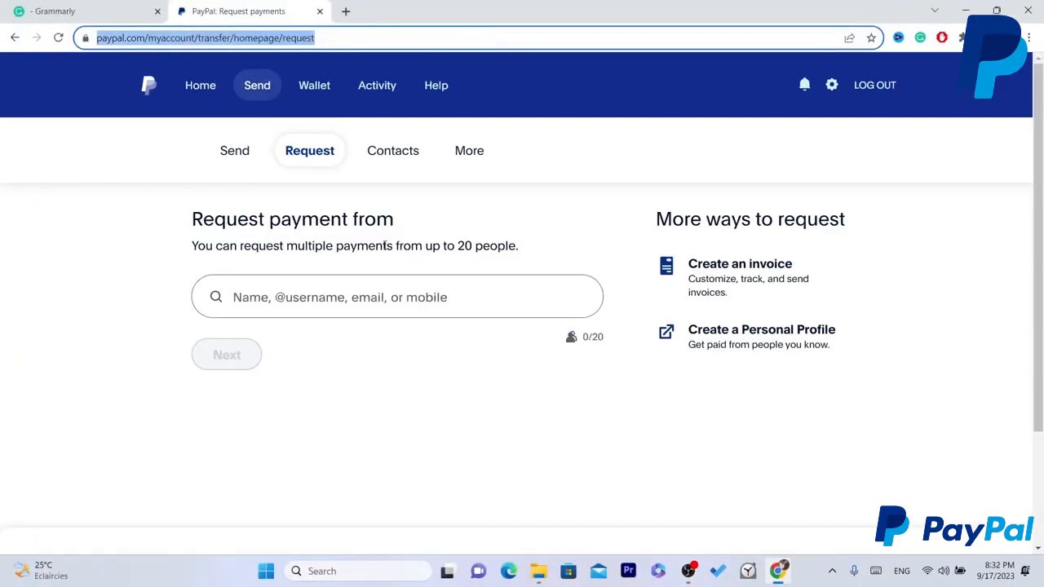
mouse_move(414, 222)
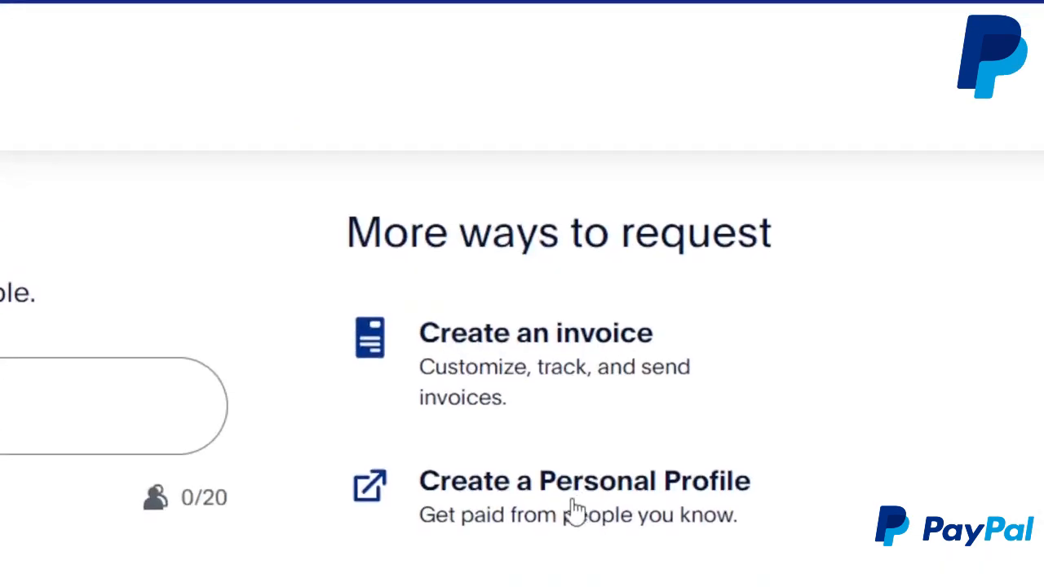
click(584, 480)
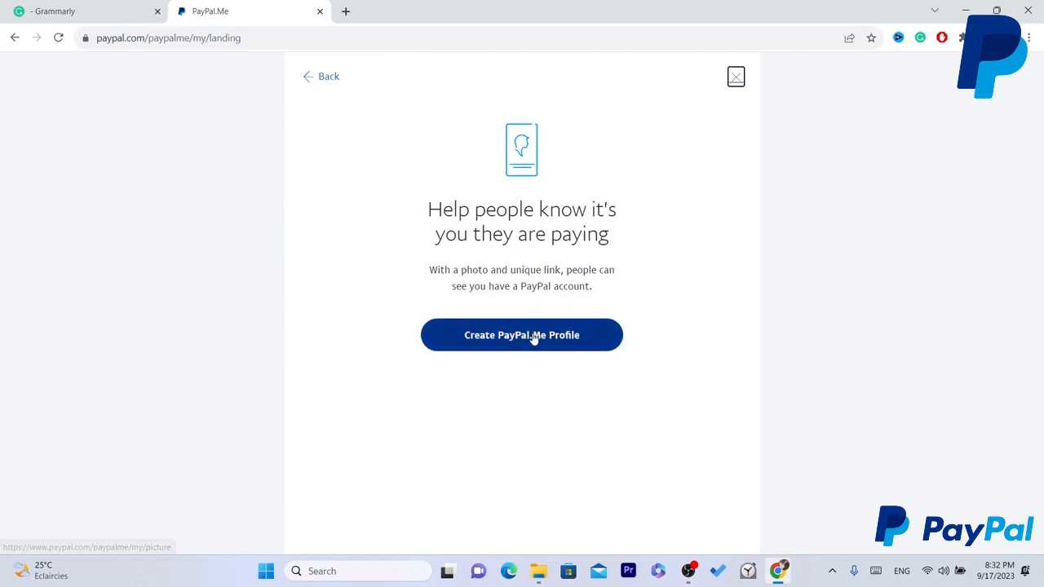
- Begin the PayPal.Me profile and upload and save a profile photo
click(522, 336)
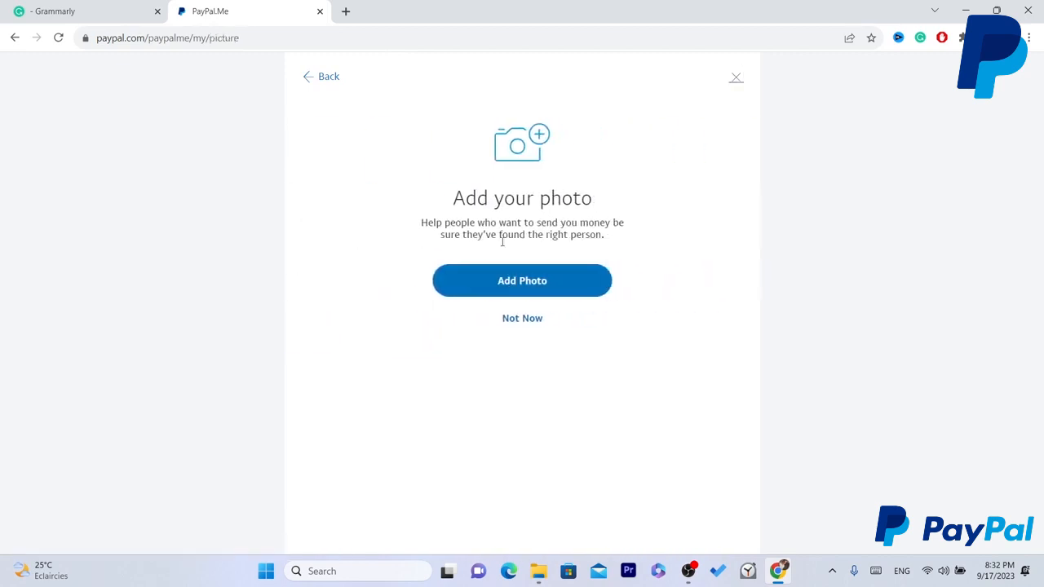
click(523, 281)
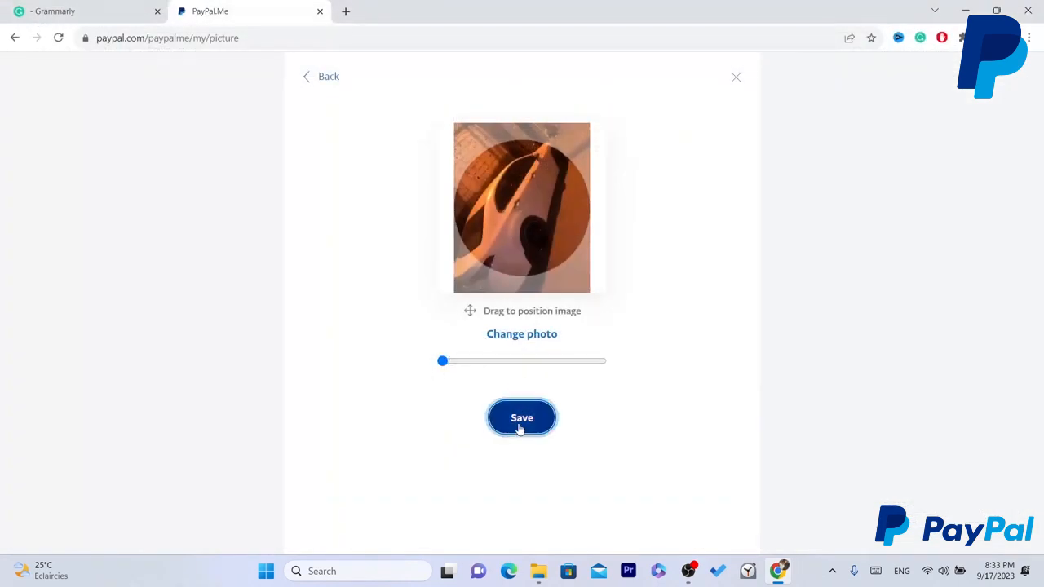
click(522, 418)
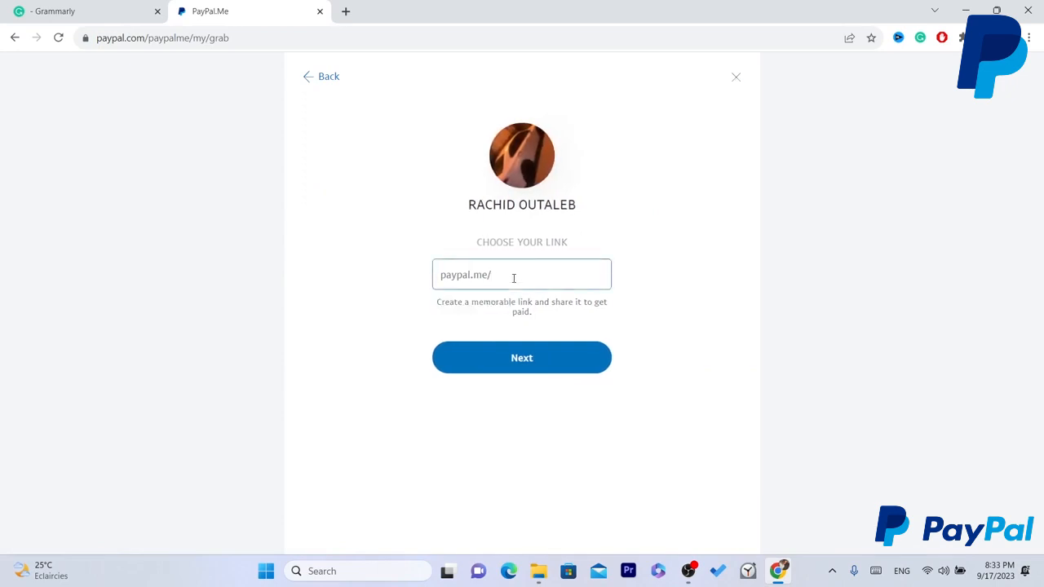
- Claim the link paypal.me/2736287hjdd, agree to the terms, create the profile and open it for managing
text(2736287hjdd)
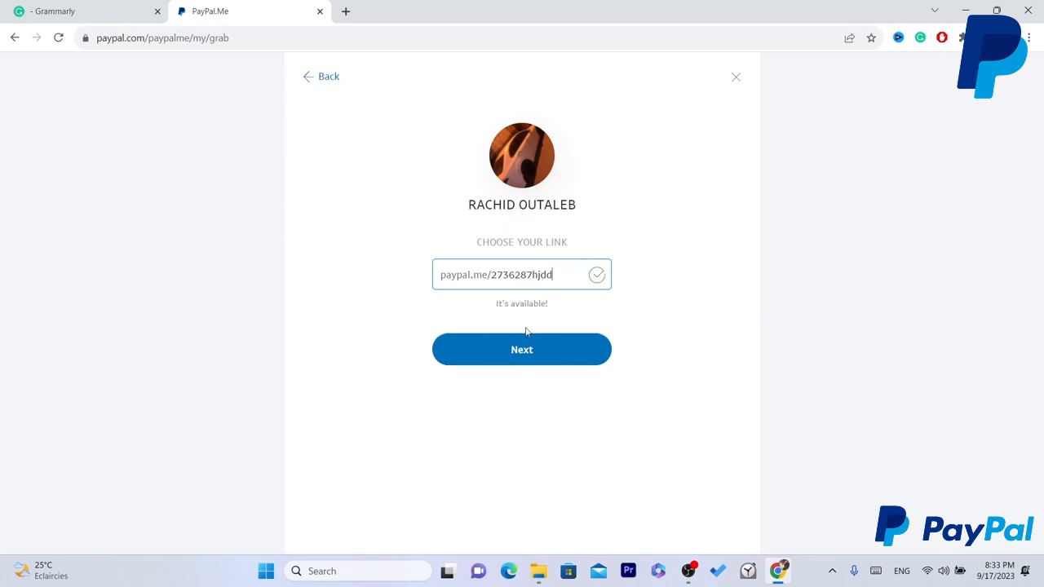
click(522, 349)
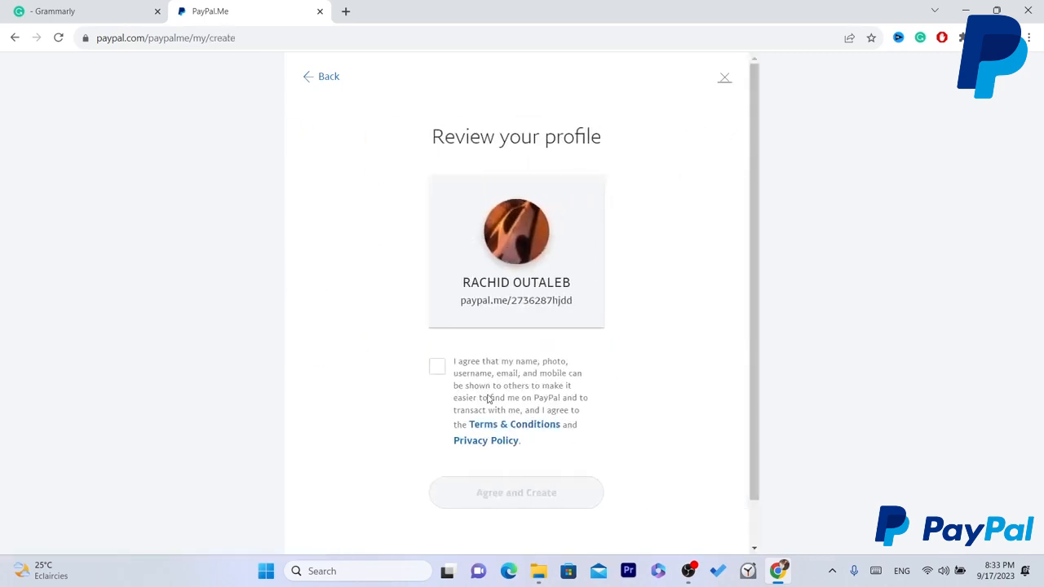
click(437, 365)
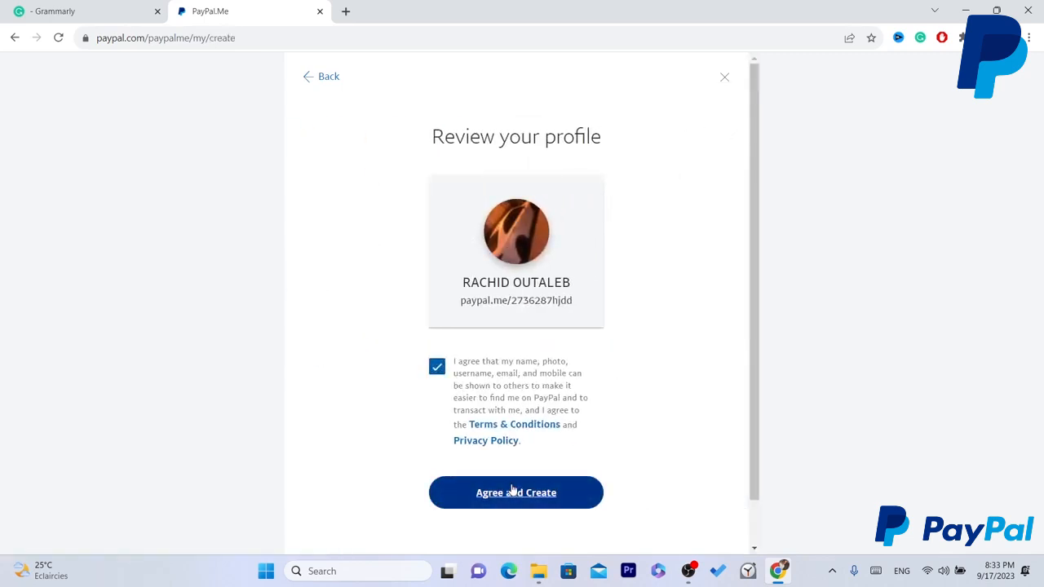
click(516, 492)
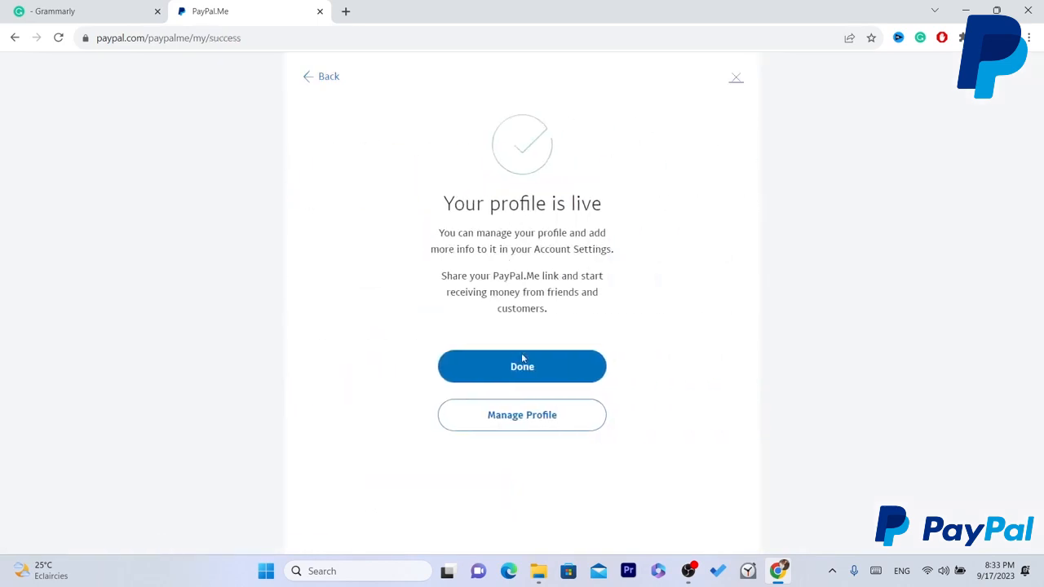
click(522, 365)
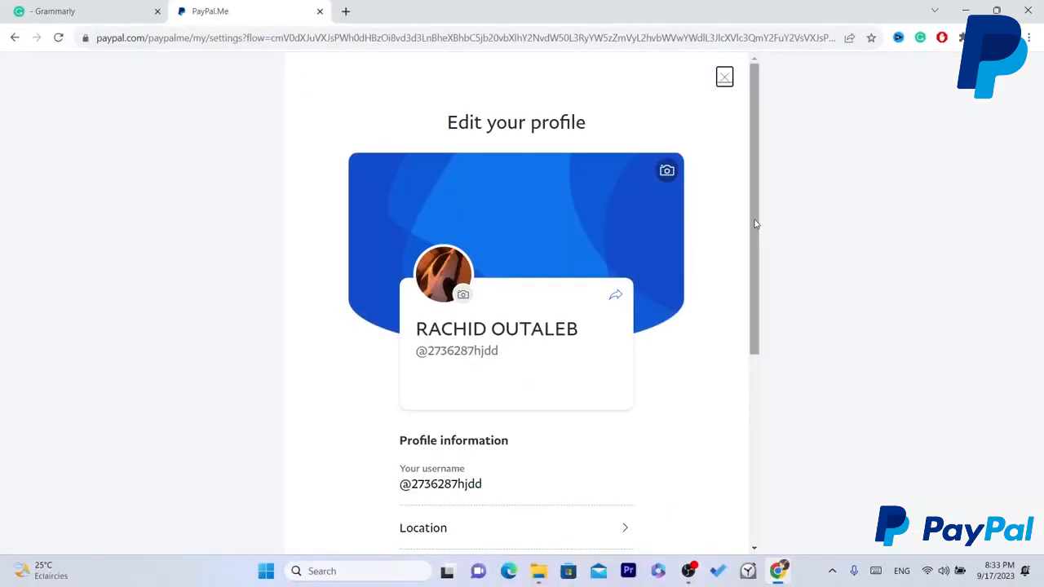
scroll(down, 3)
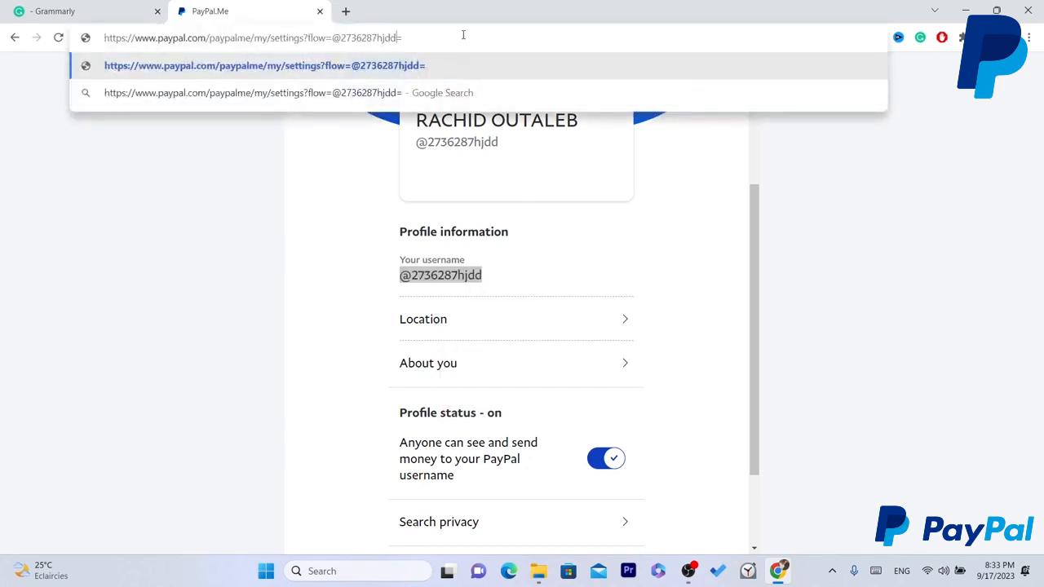
text(=@2736287hjdd)
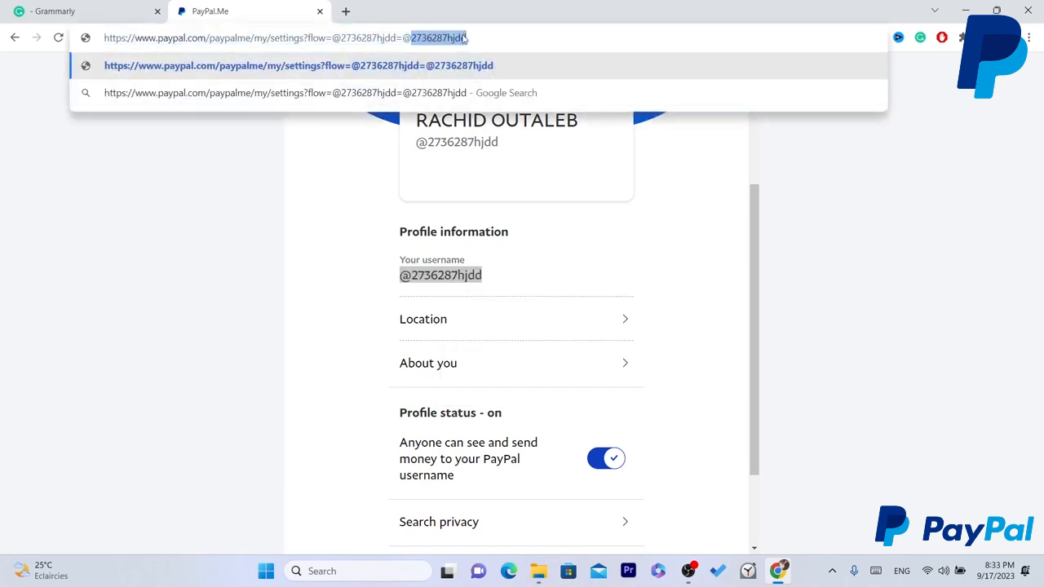